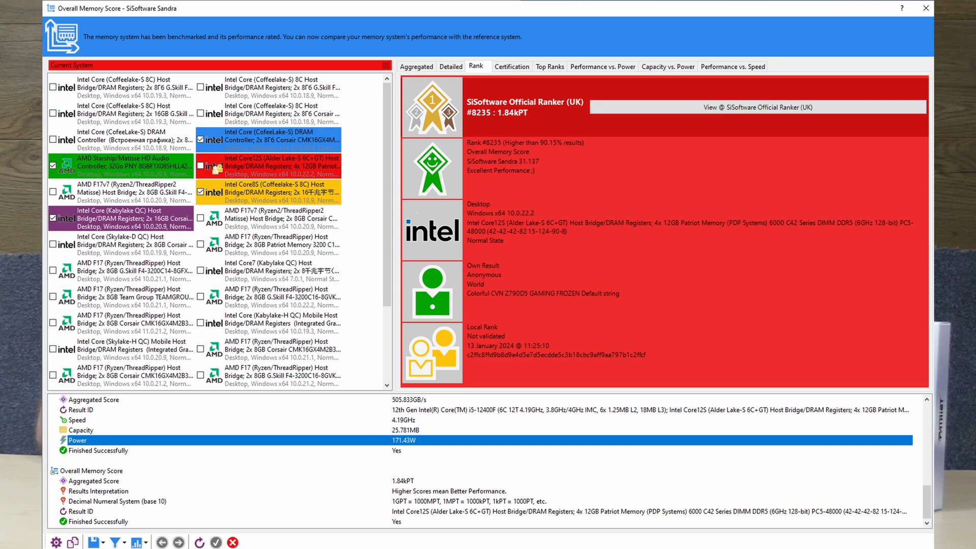
- View the memory score as an aggregated bar chart, then as a performance-versus-power scatter chart
click(412, 66)
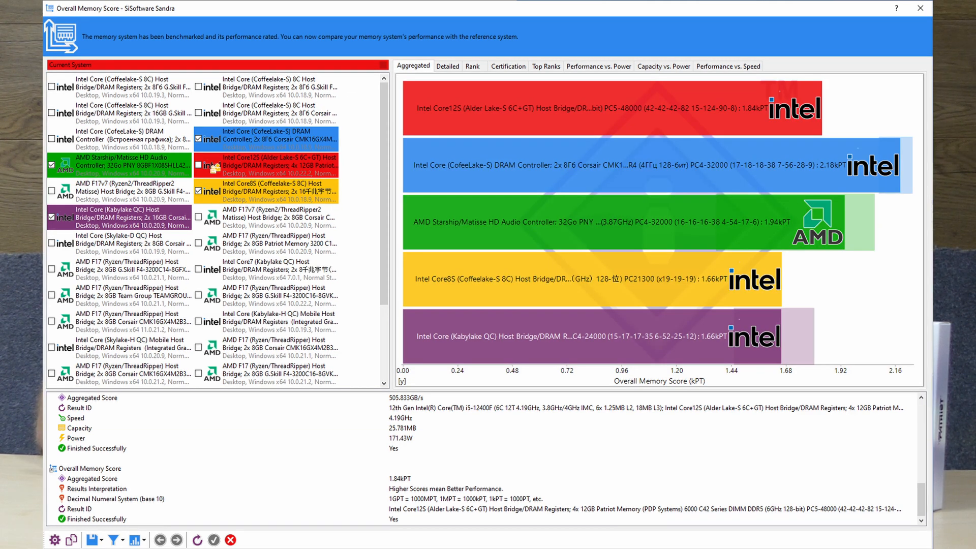
click(726, 67)
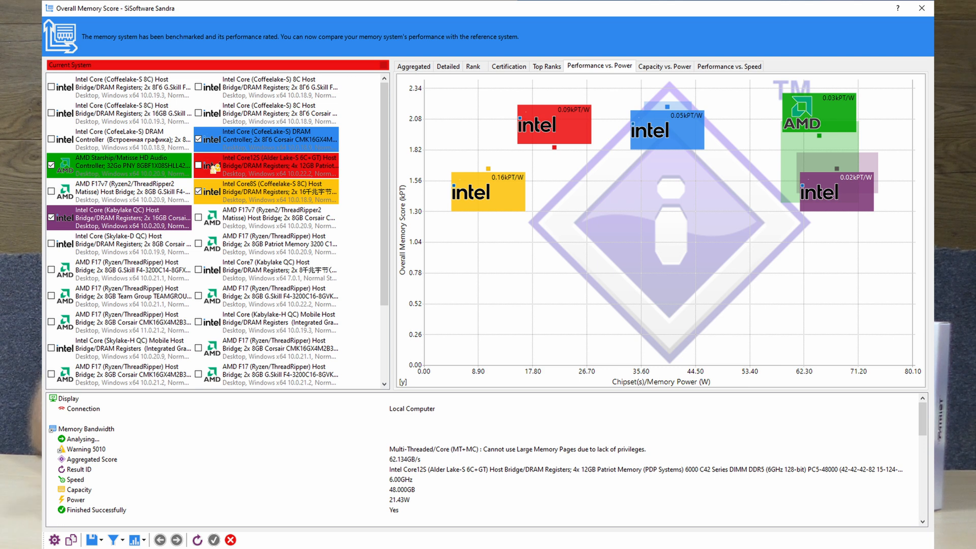
click(450, 67)
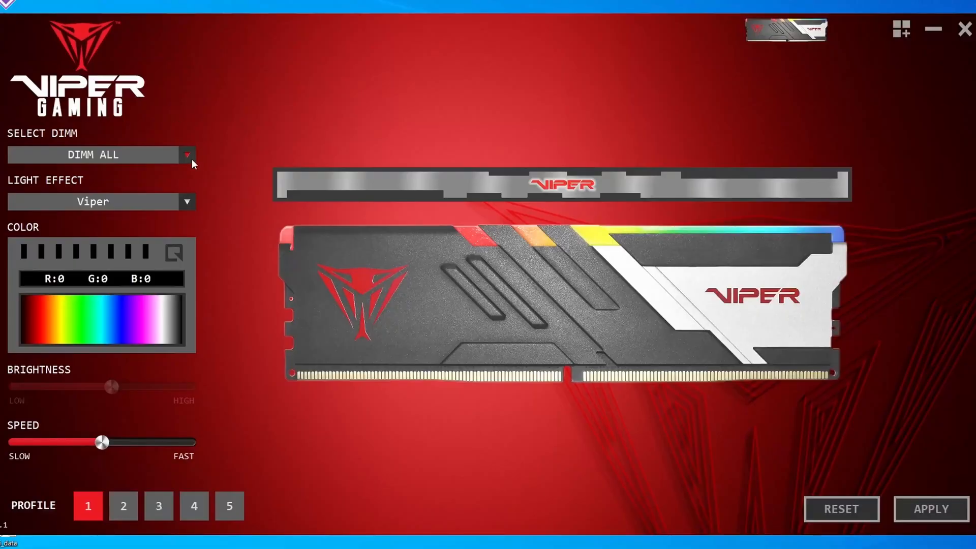
- Apply the Static effect to all DIMMs and make the seventh LED blue
click(100, 155)
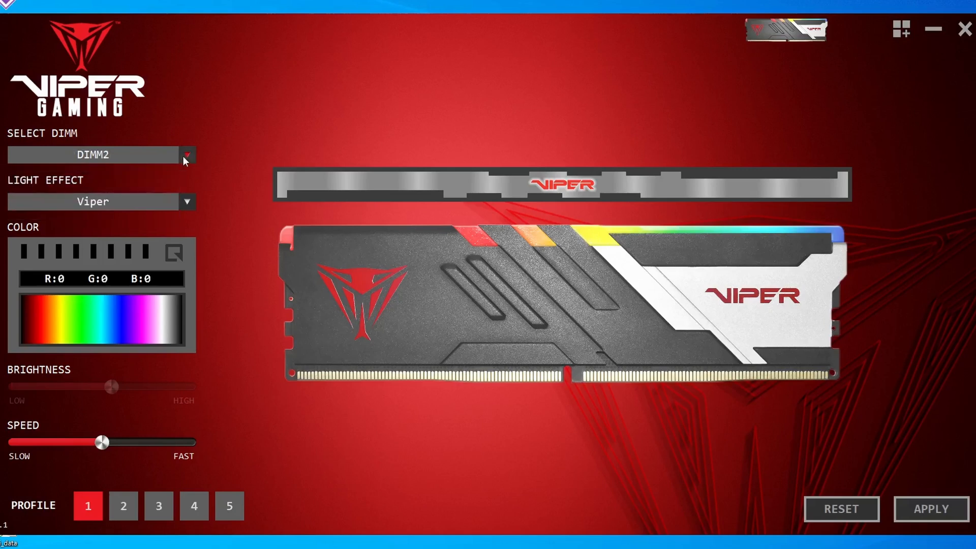
click(186, 202)
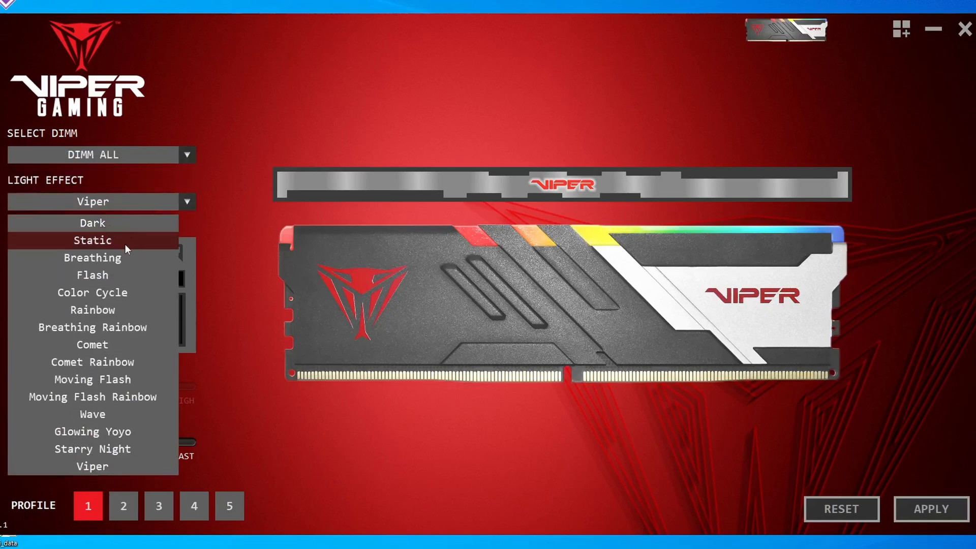
mouse_move(92, 326)
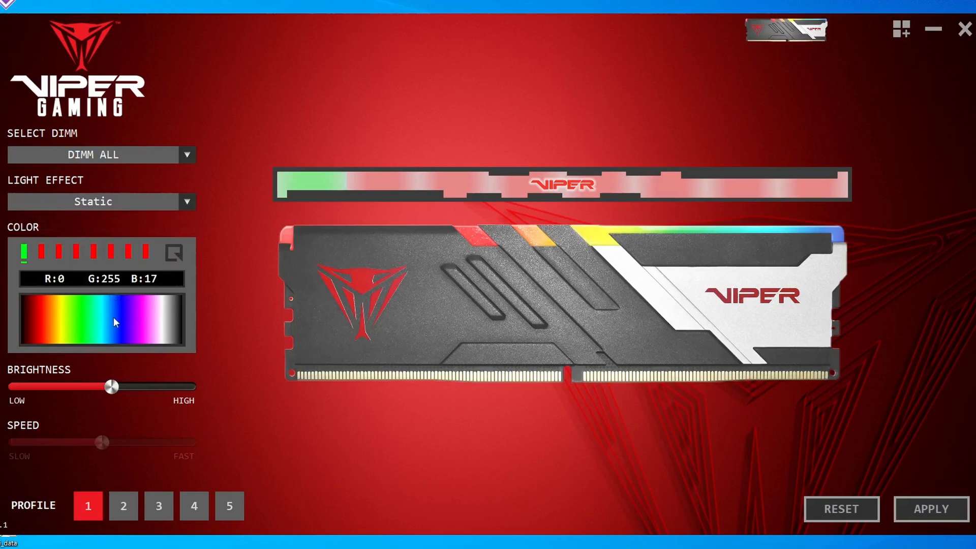
click(128, 252)
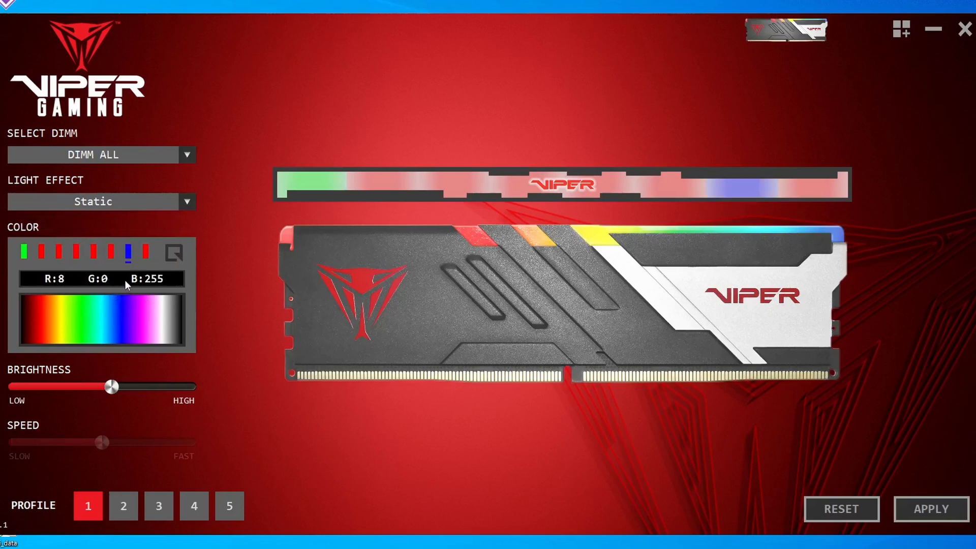